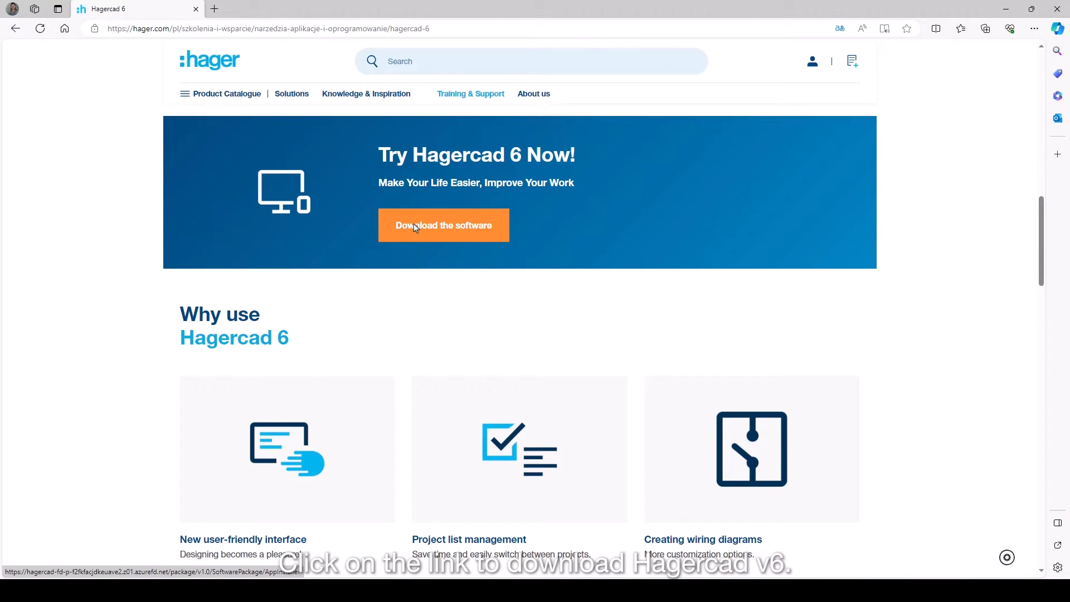
mouse_move(415, 229)
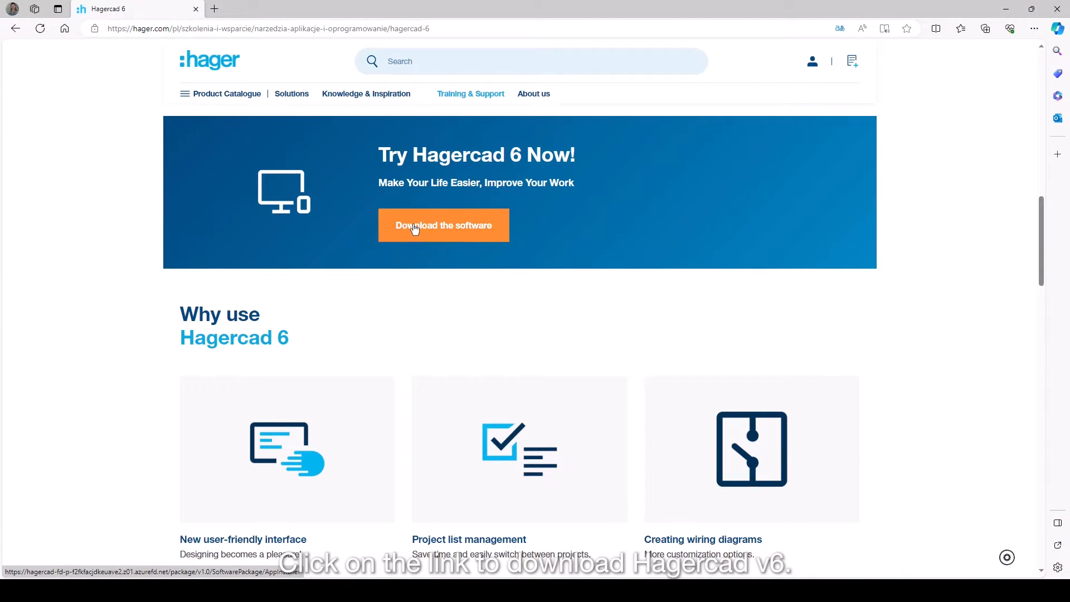
Download the Hagercad 6 .appinstaller from the Hager page and launch it from Downloads.
left_click(444, 225)
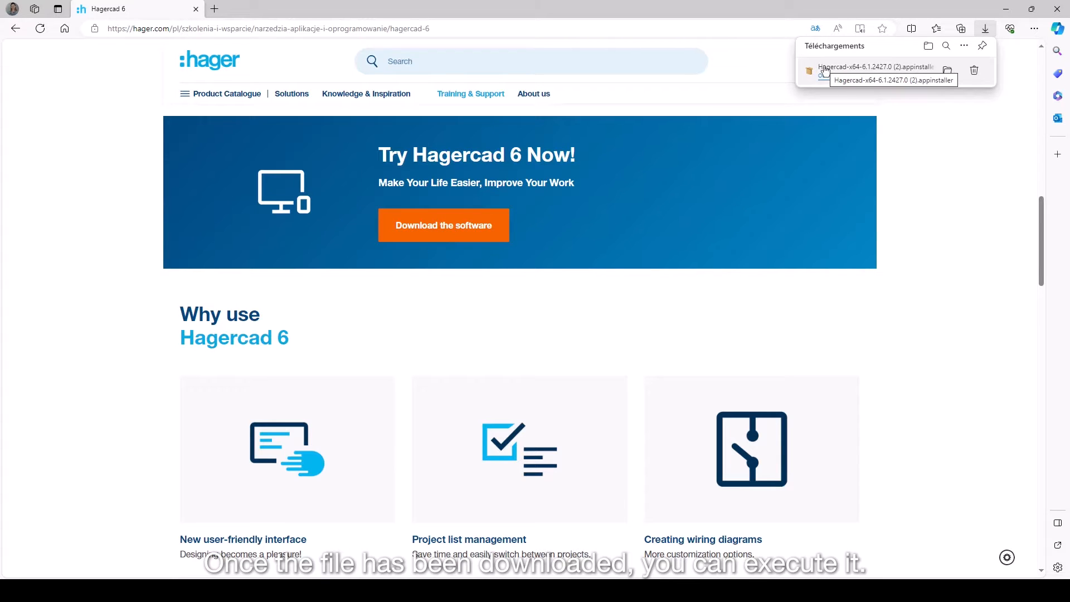
left_click(875, 66)
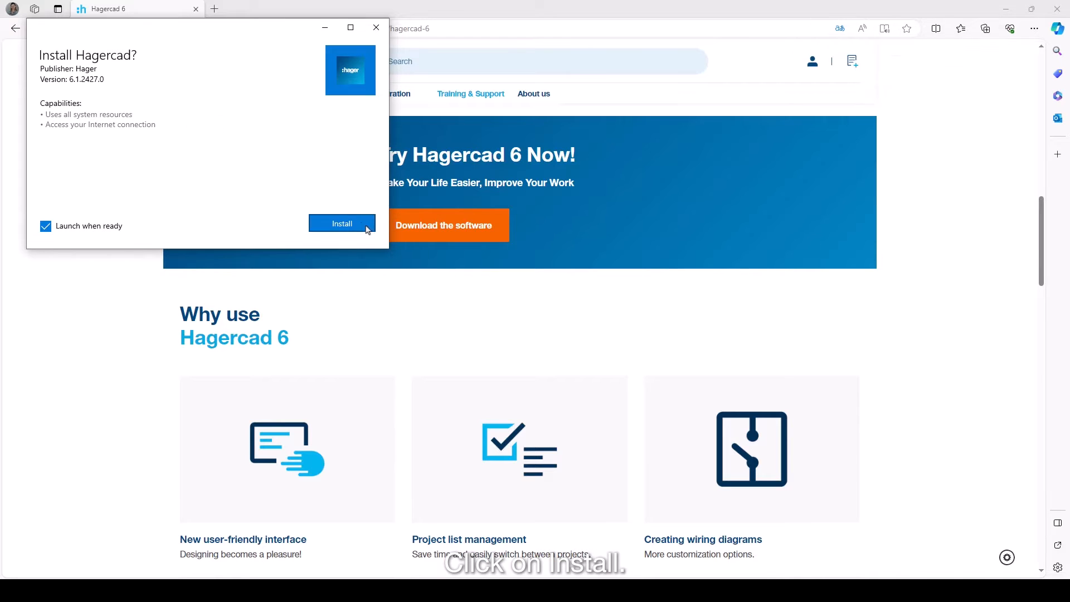
Install the Hagercad package with 'Launch when ready' kept enabled.
left_click(343, 224)
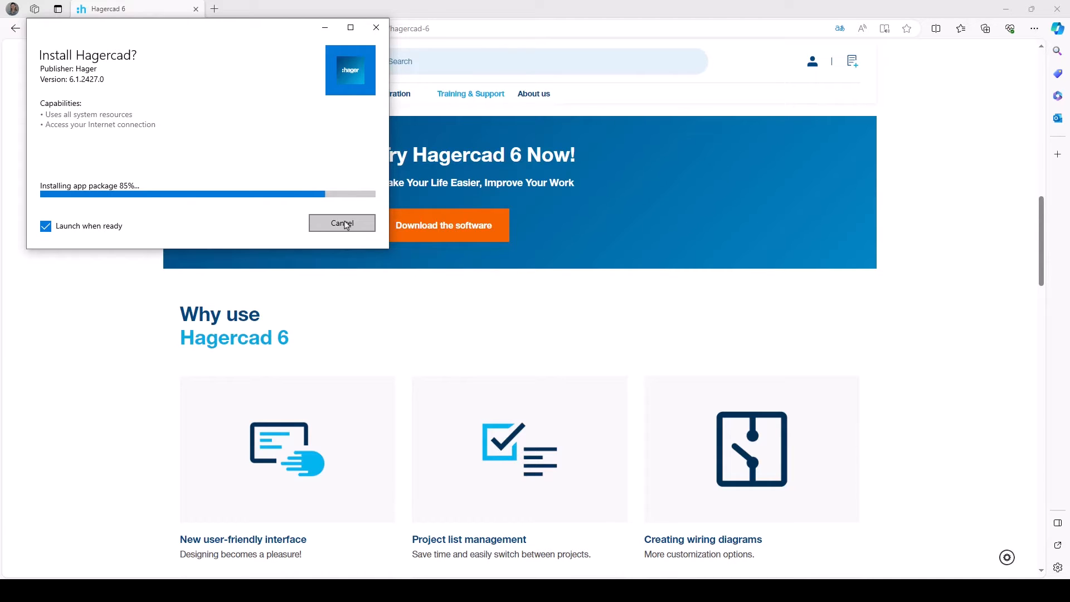
left_click(342, 223)
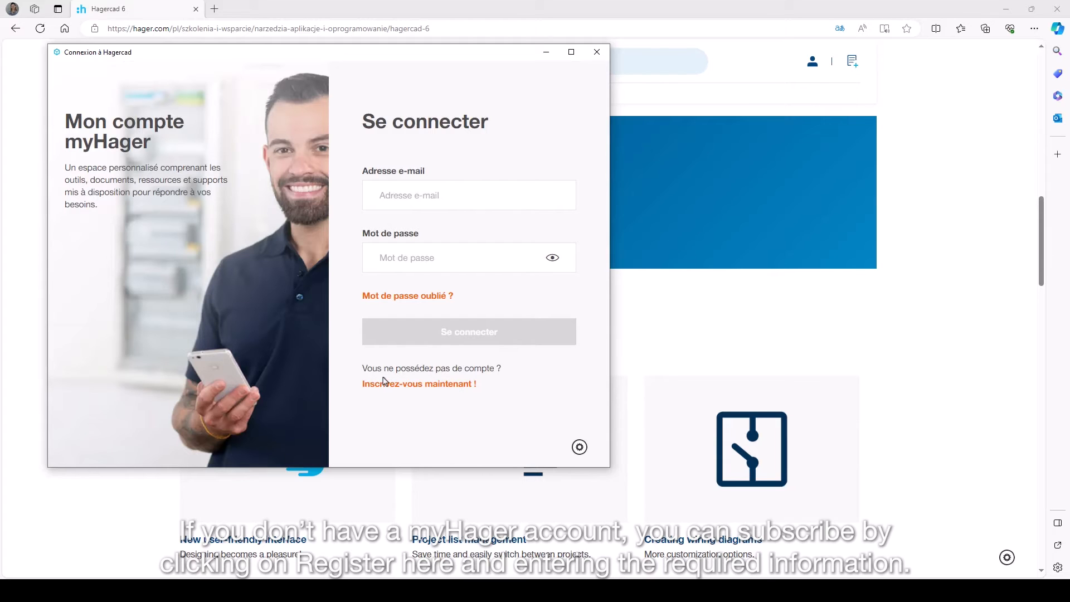
mouse_move(388, 385)
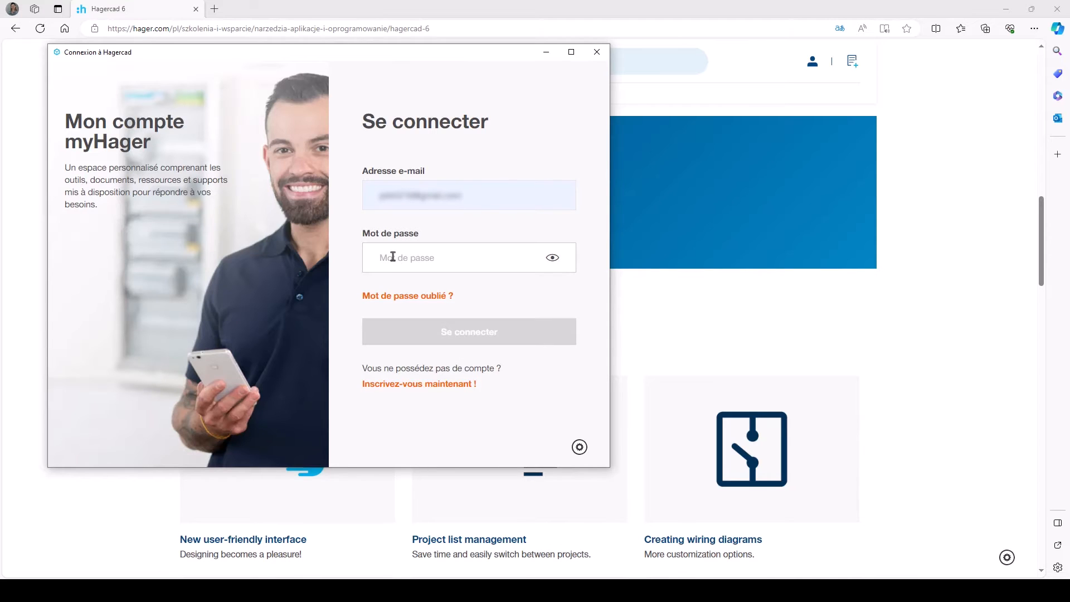
Enter the myHager e-mail and password and submit via 'Se connecter'.
type("••")
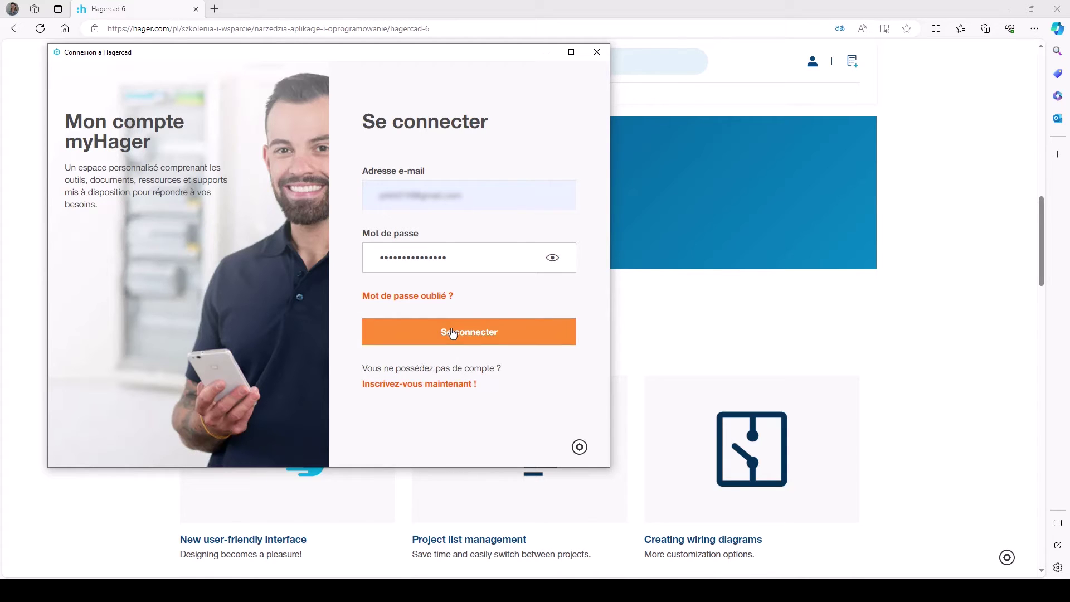
left_click(469, 331)
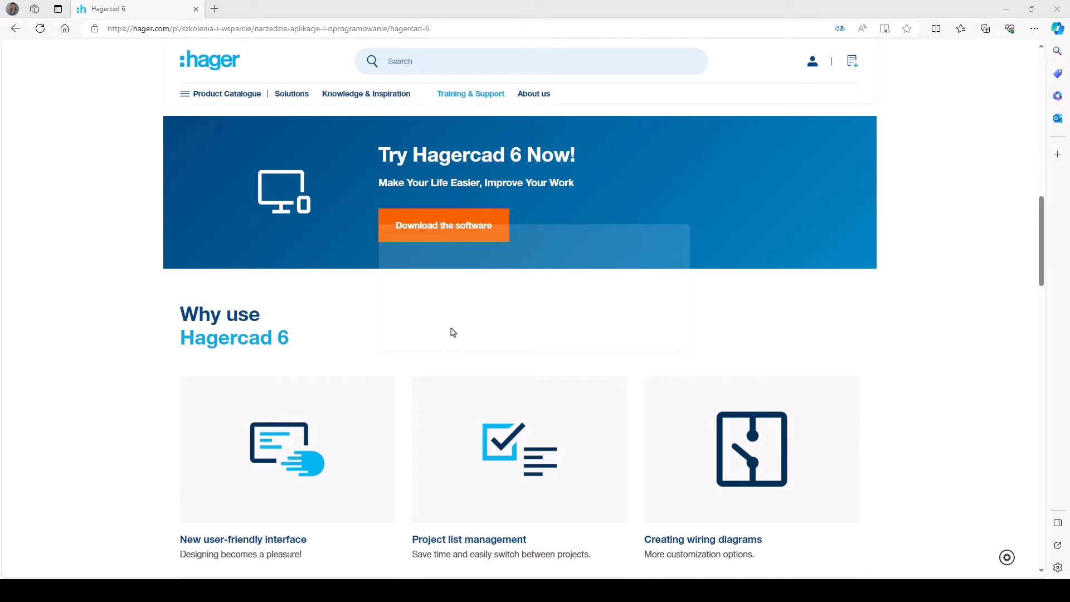
Choose Spain as the working country in step 1/6 and continue with 'Installer'.
left_click(443, 225)
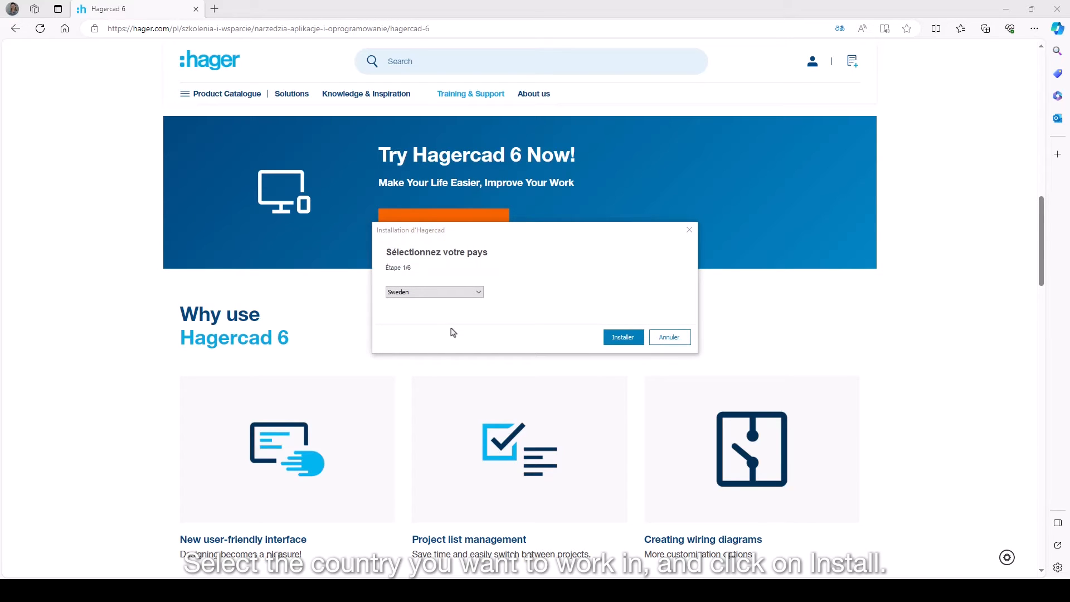
left_click(433, 291)
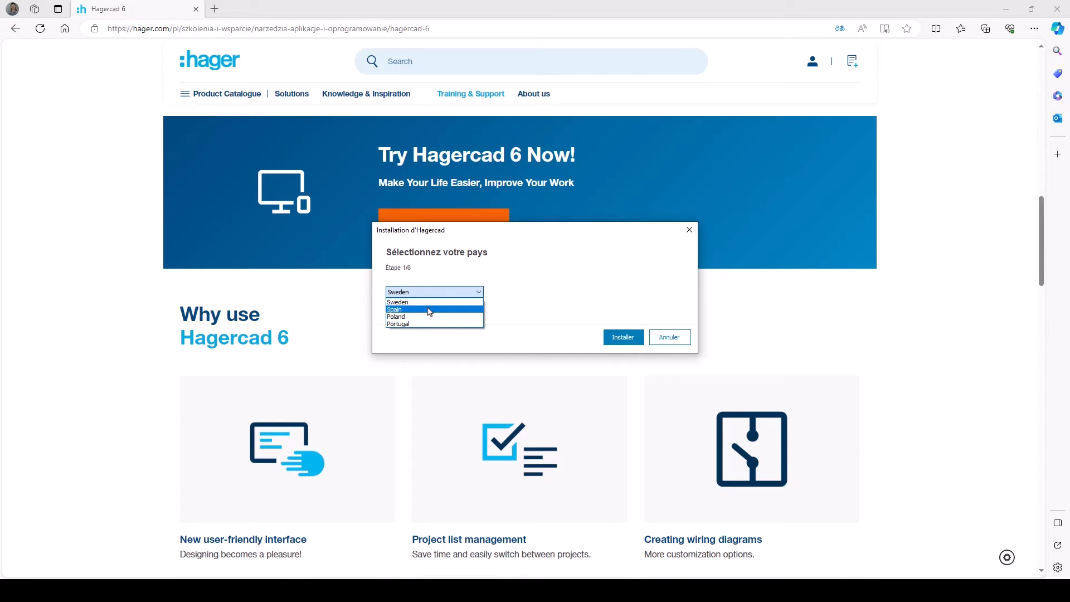
left_click(408, 309)
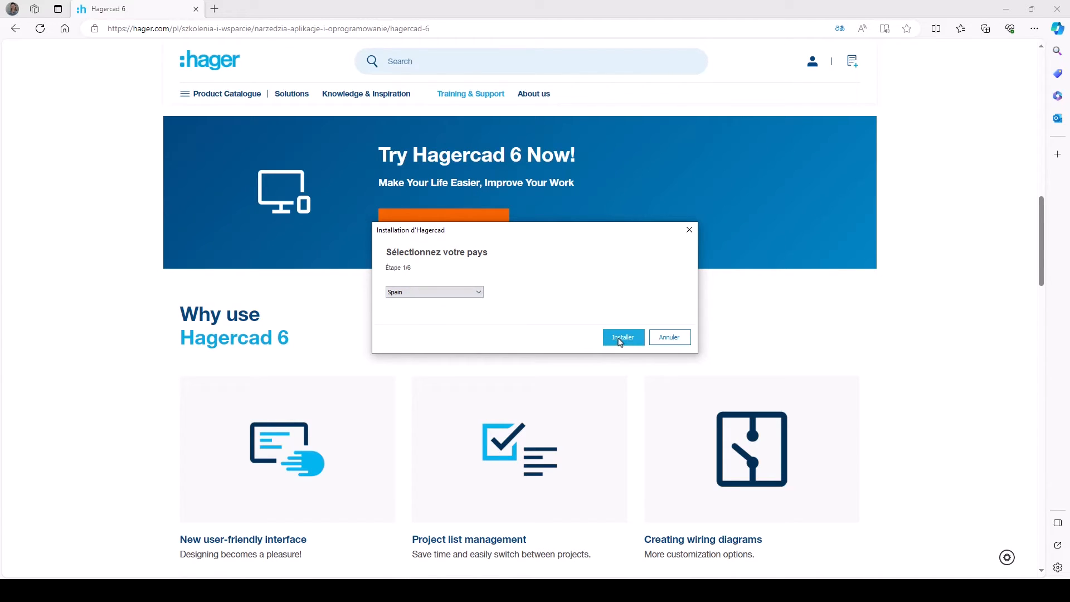
left_click(623, 336)
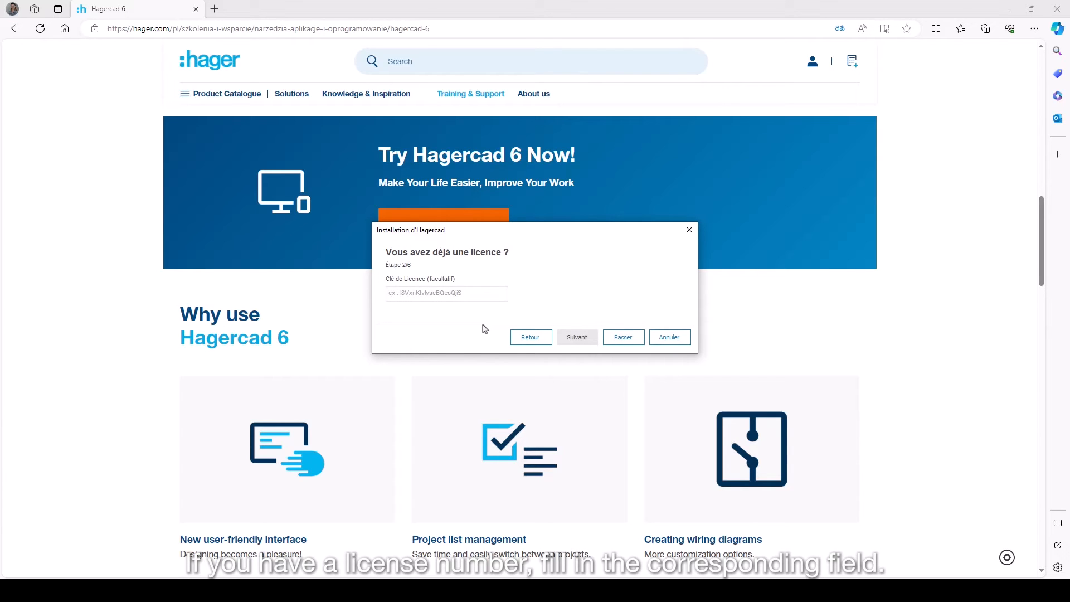
mouse_move(690, 373)
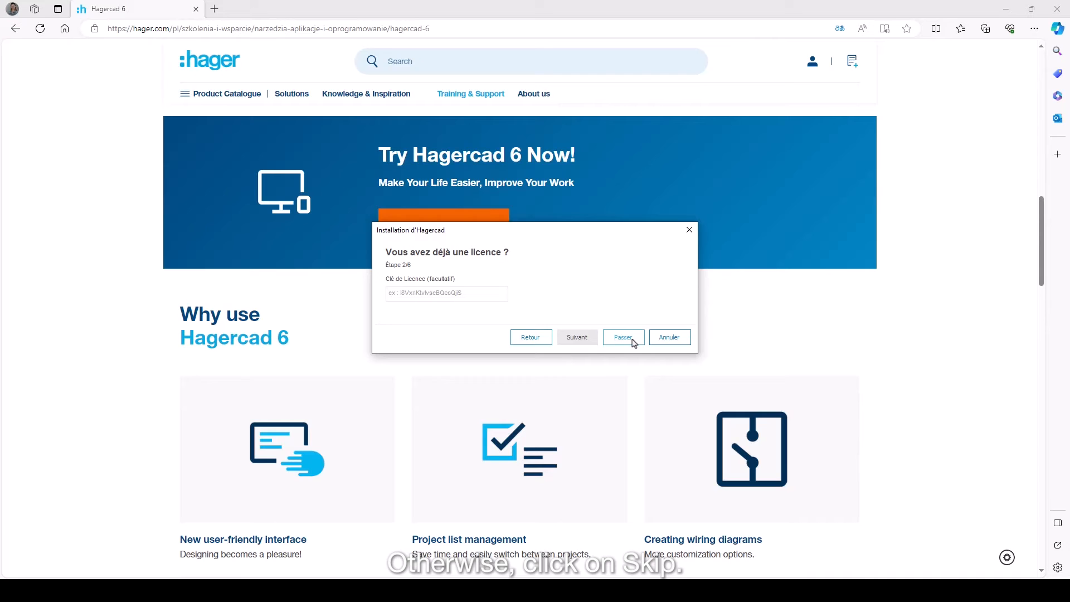
Leave the licence key empty and skip step 2/6 with 'Passer'.
left_click(624, 337)
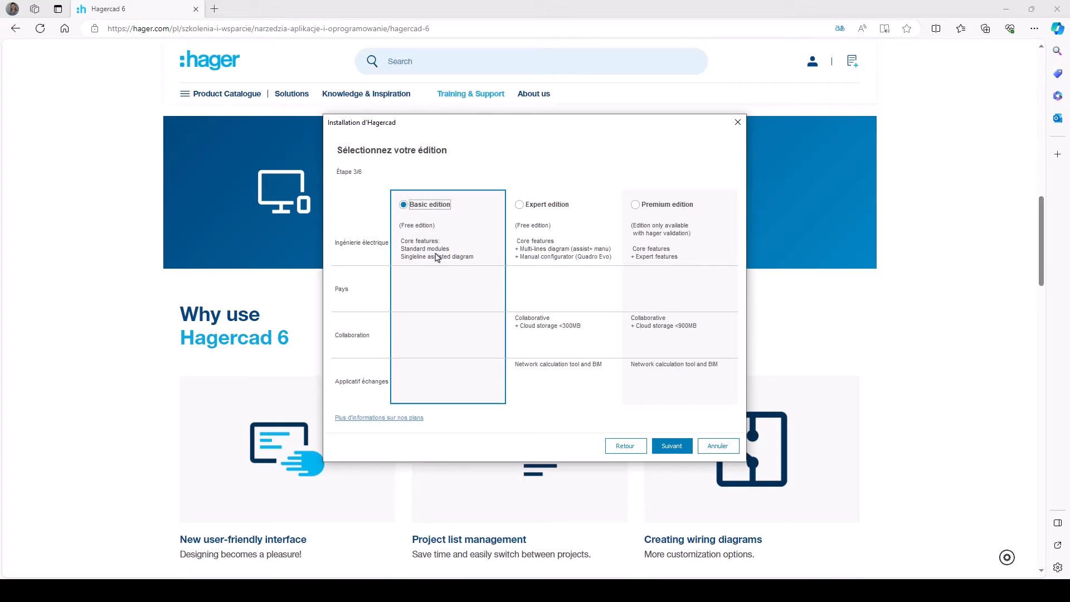
Select the Premium edition, continue, and accept its restricted-access notice.
left_click(519, 204)
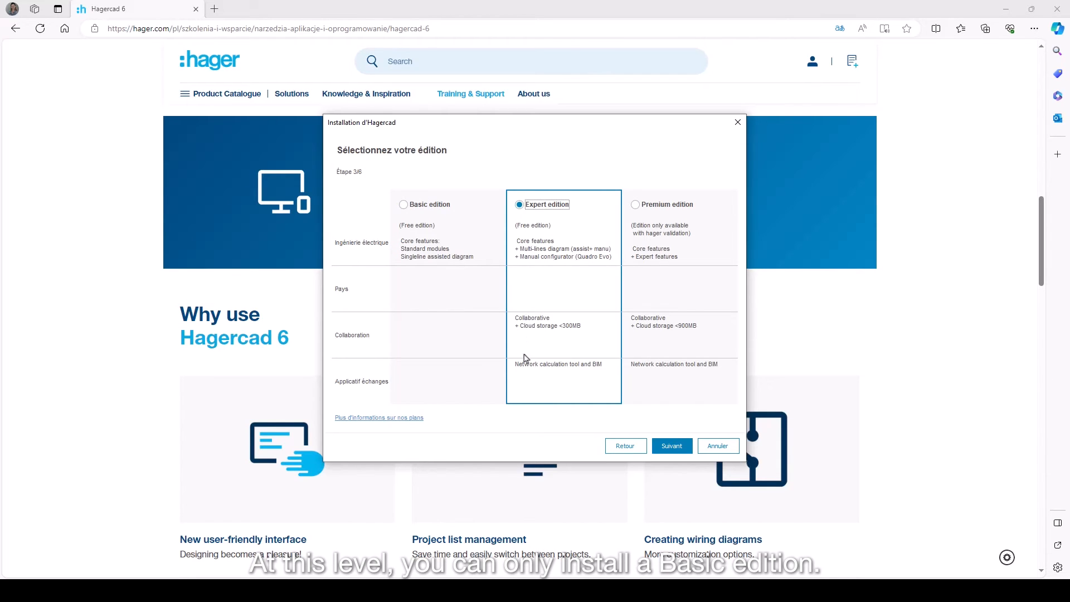
left_click(635, 205)
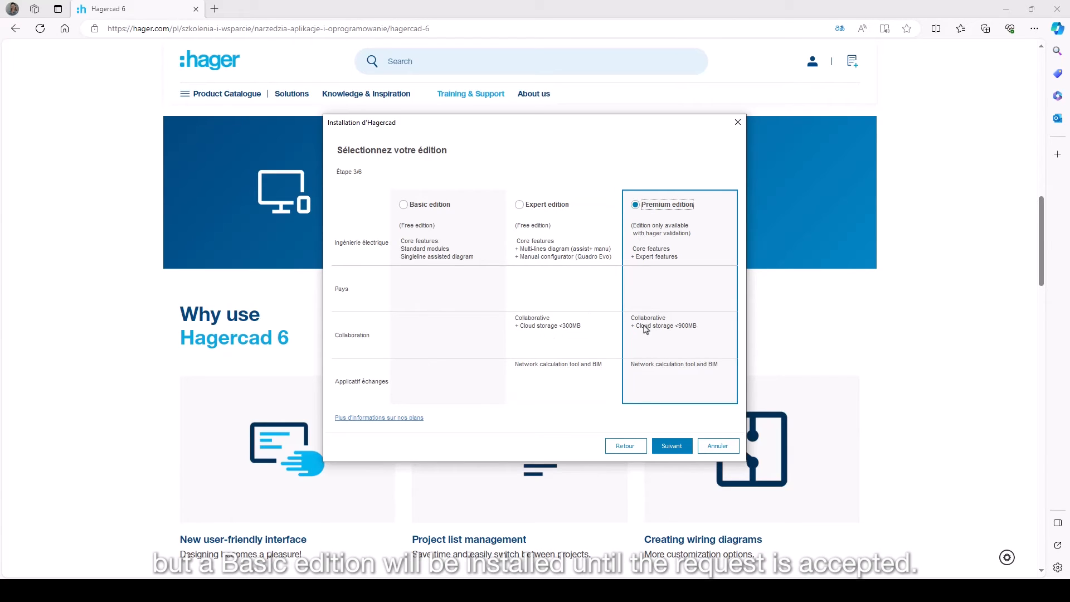
mouse_move(647, 365)
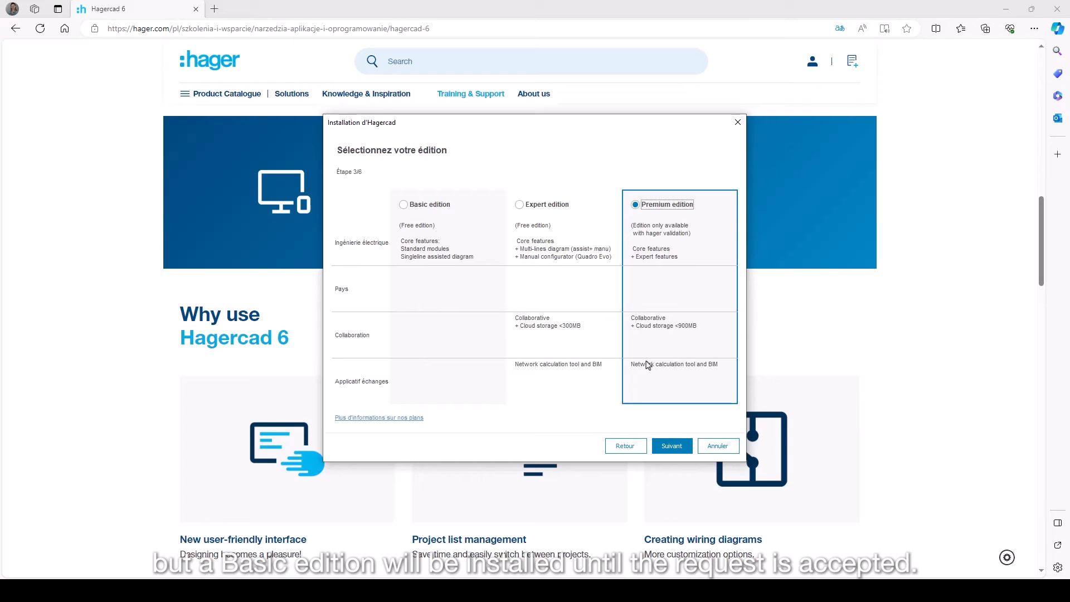
left_click(672, 446)
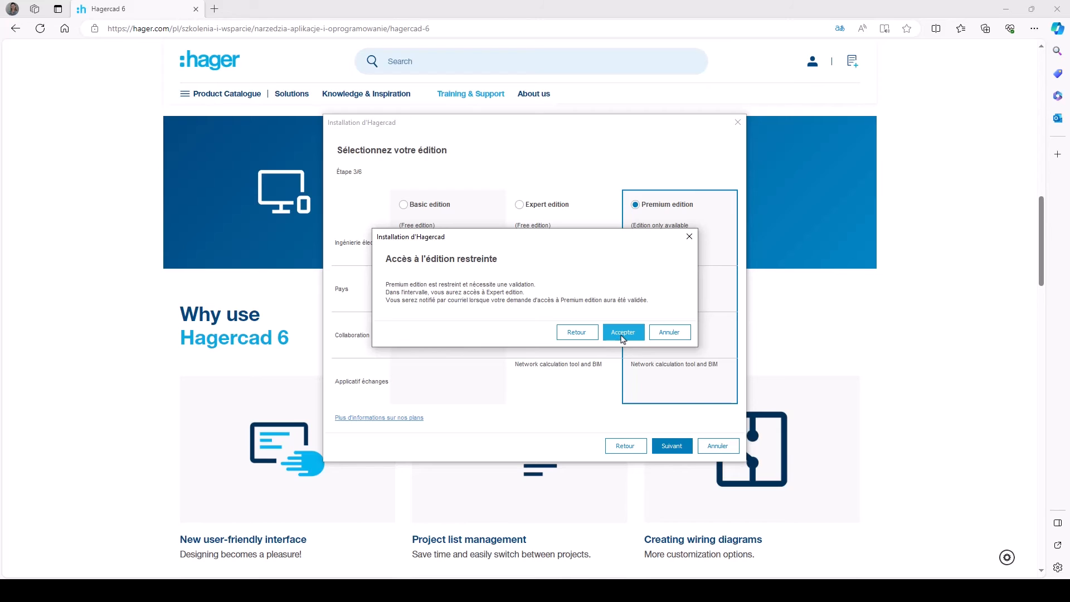
left_click(623, 333)
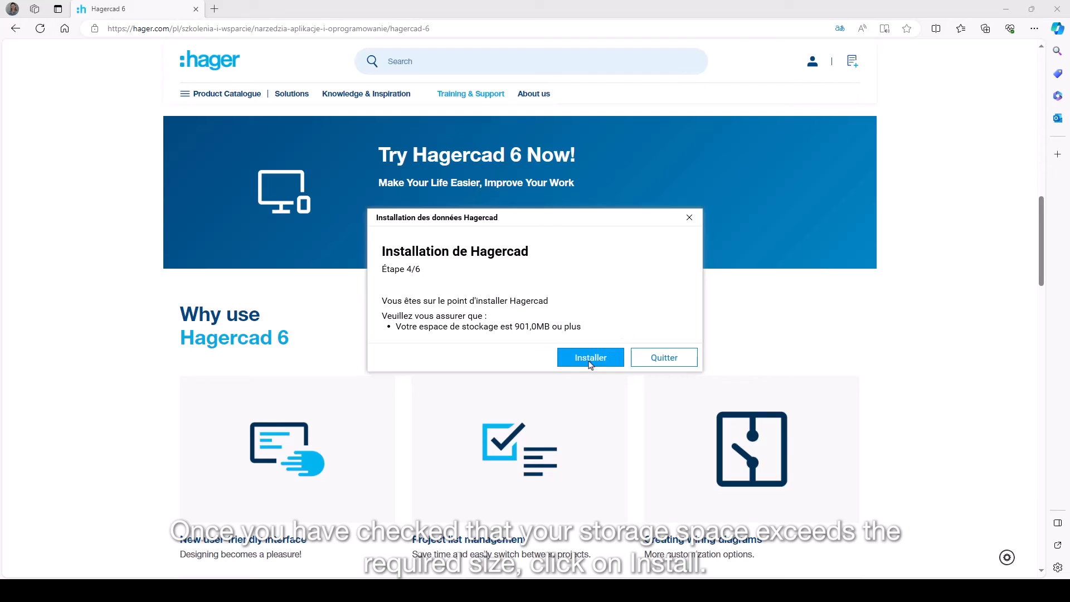
Run the Hagercad data installation in step 4/6 until 'Conditions d'utilisation' step 5/6 appears.
left_click(590, 357)
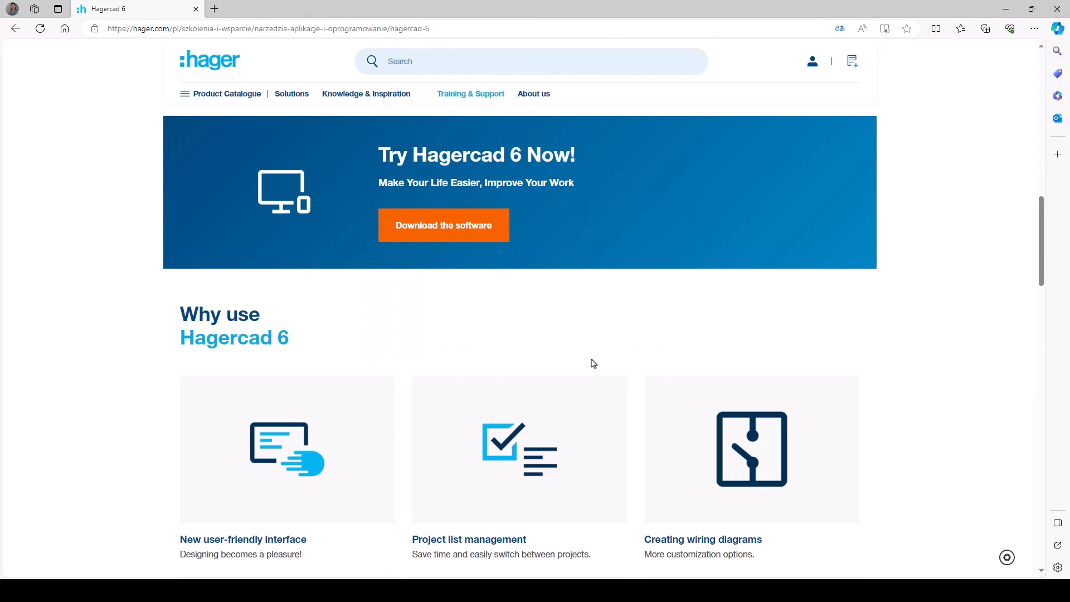
left_click(444, 225)
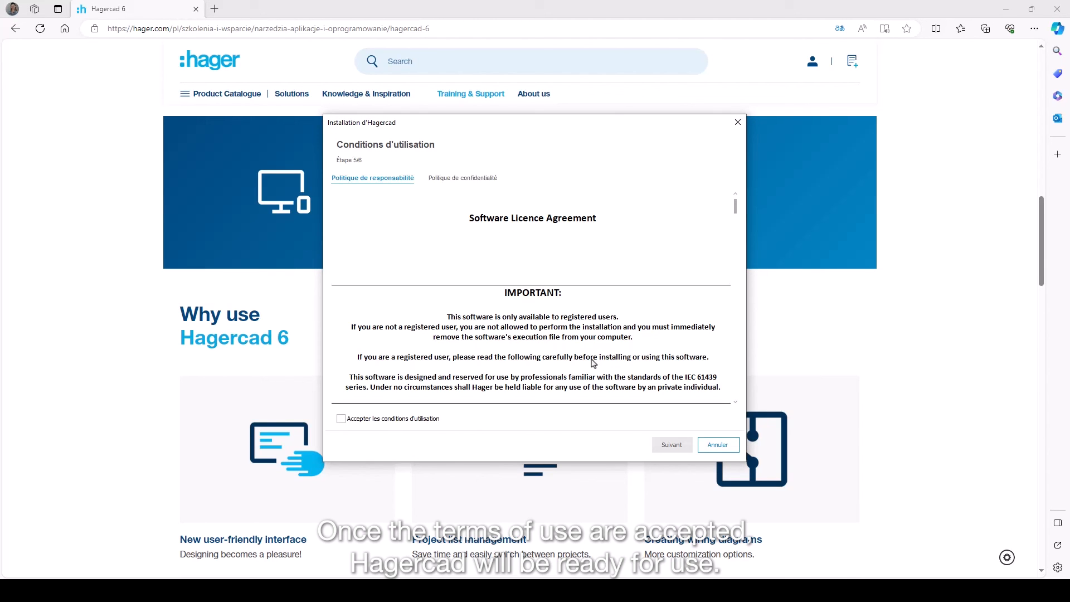